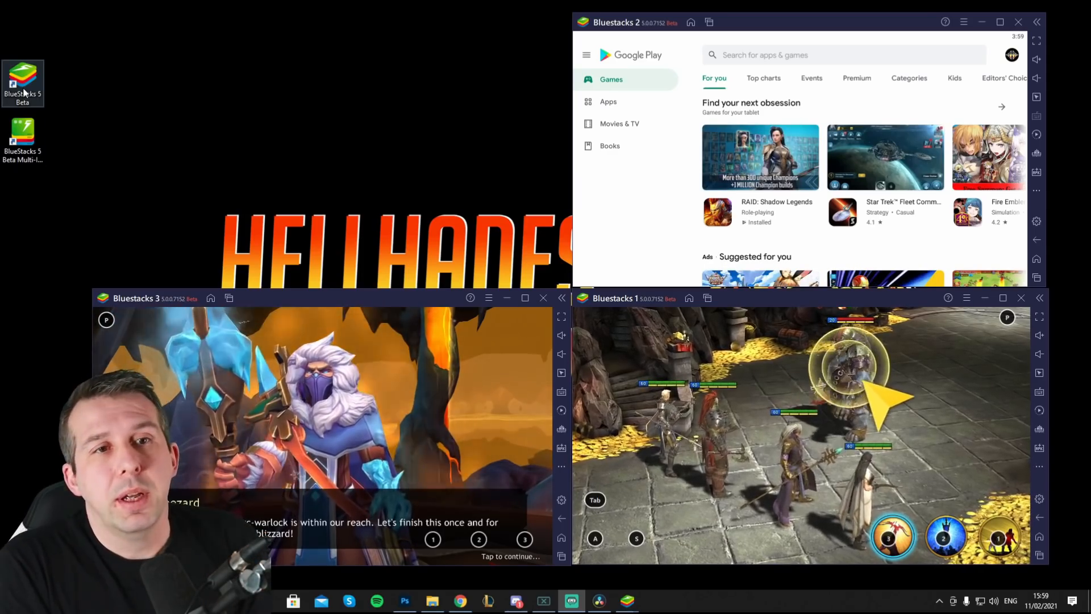
Launch a fourth BlueStacks 5 instance and close its Performance settings panel
double_click(22, 84)
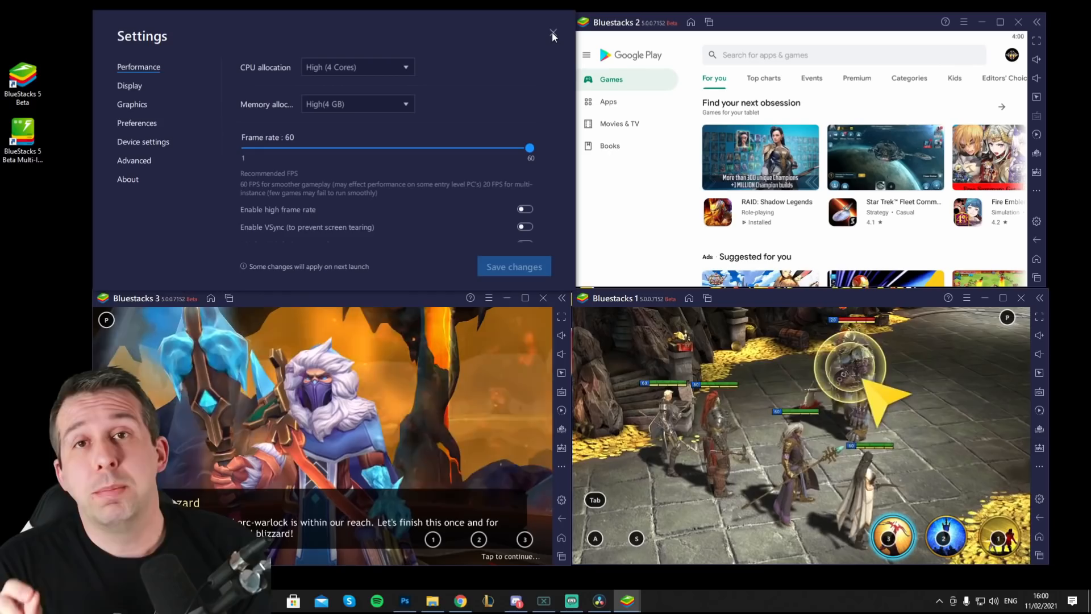
left_click(553, 33)
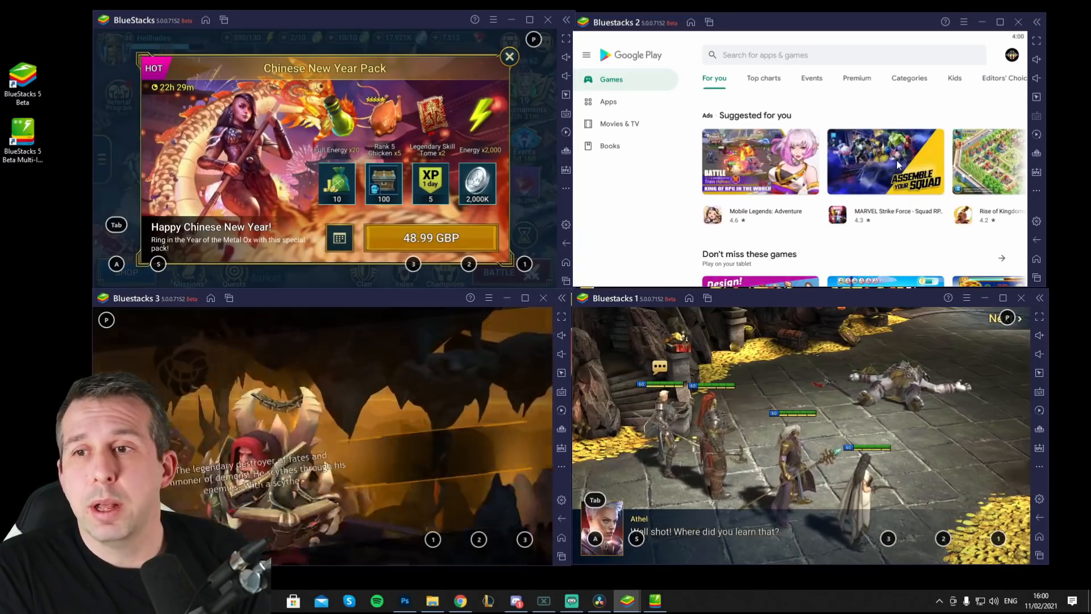
Install MARVEL Strike Force from Suggested for you in Bluestacks 2's Play Store
left_click(885, 160)
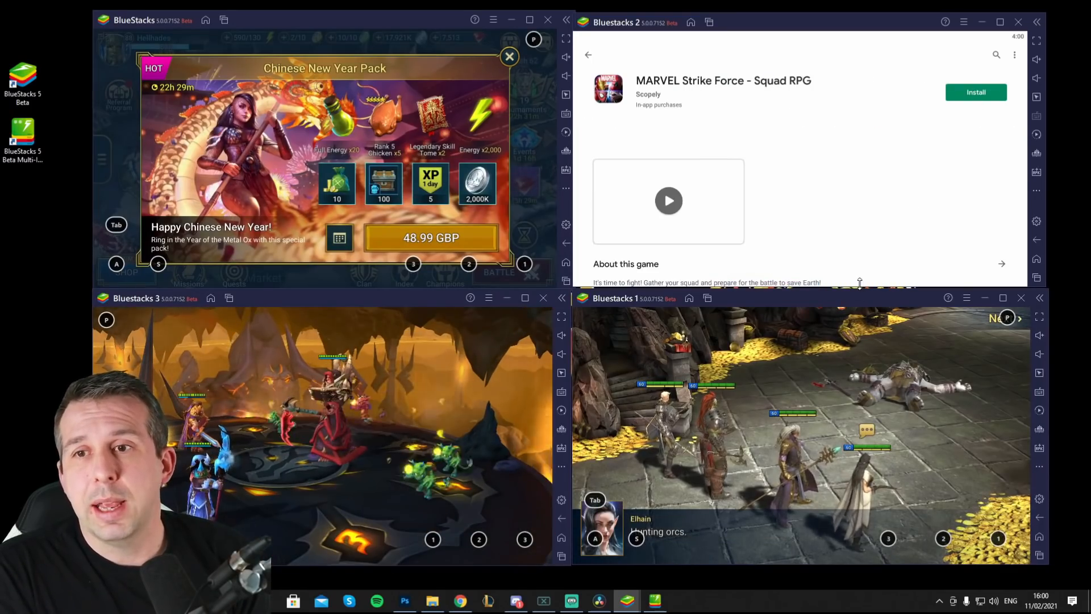
left_click(976, 92)
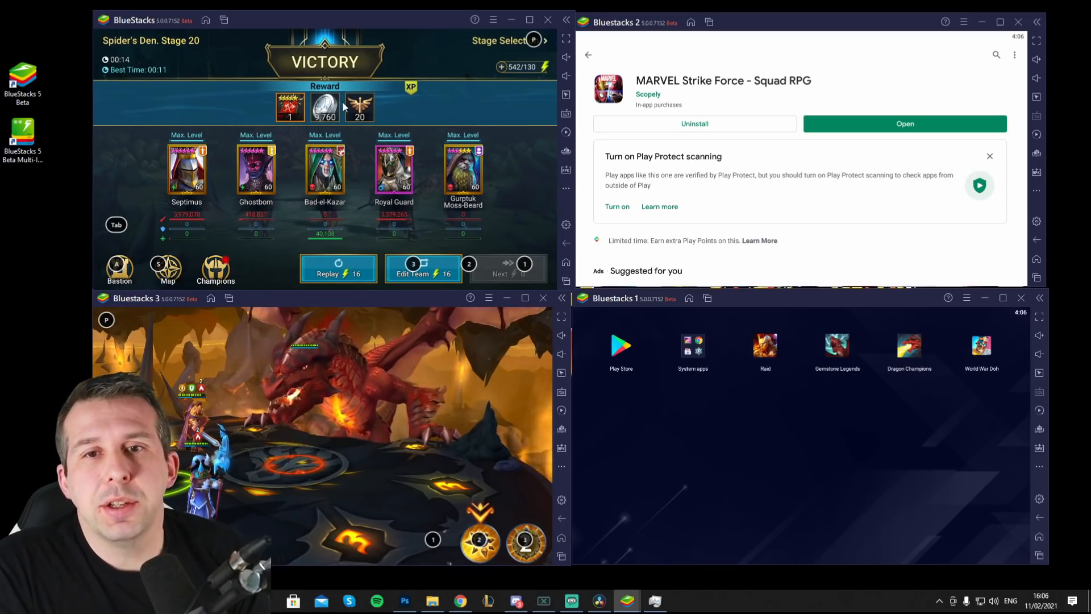
mouse_move(518, 191)
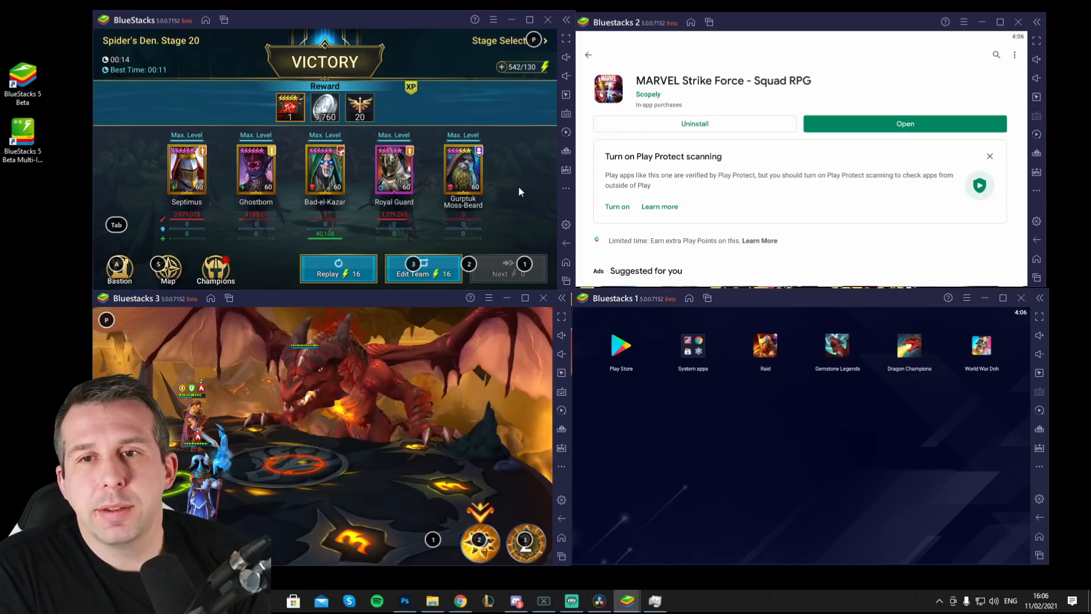
mouse_move(566, 133)
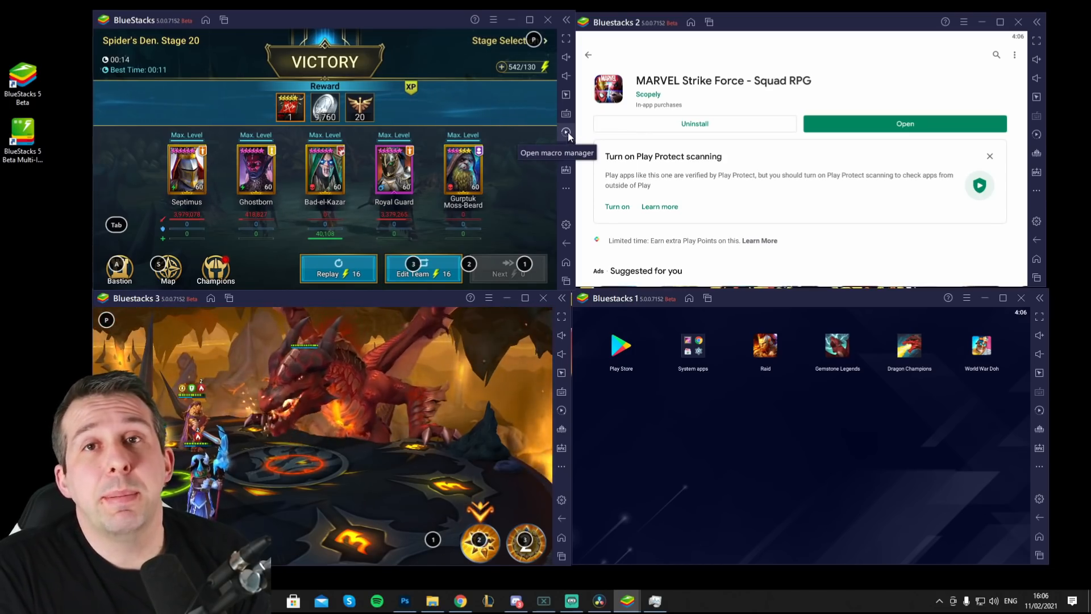
Record a macro that taps Replay on the Spider's Den Stage 20 victory screen
left_click(567, 133)
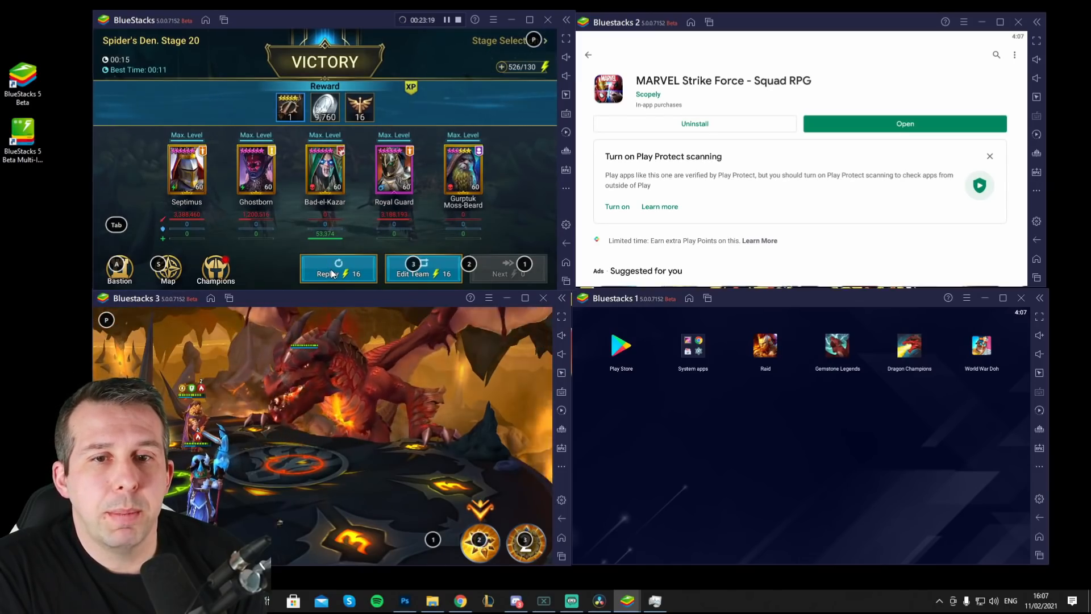
left_click(338, 270)
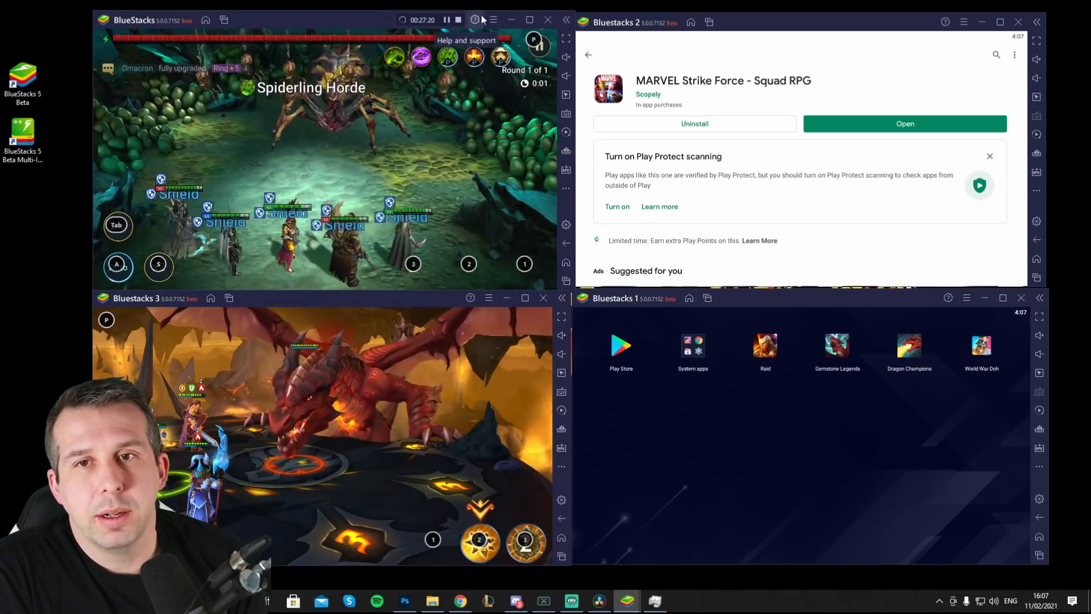
left_click(474, 19)
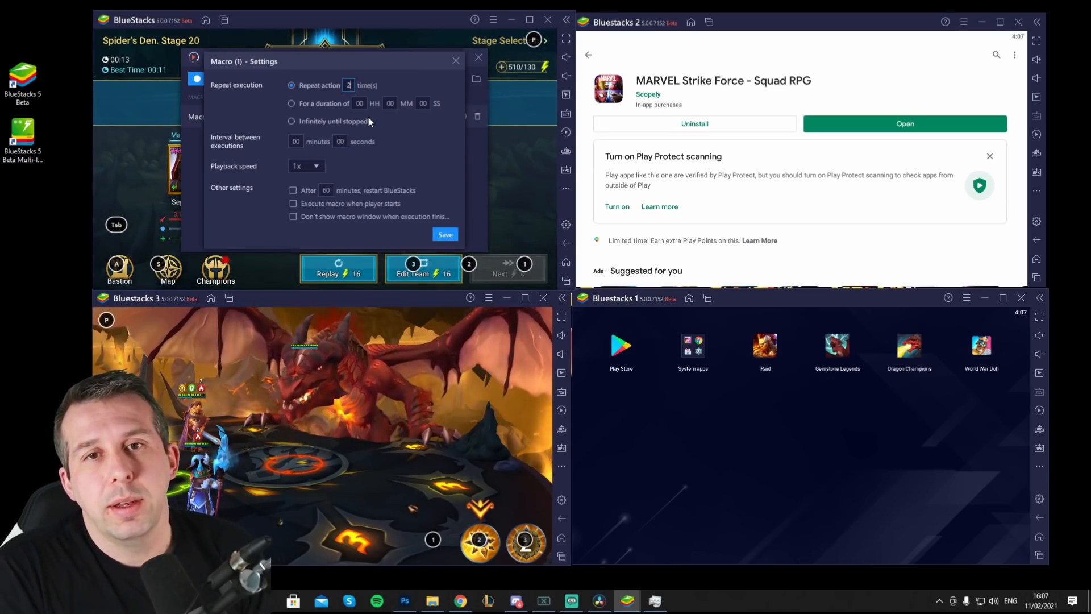
Set Macro (1) to repeat 'Infinitely until stopped', save, and start it running
type("0")
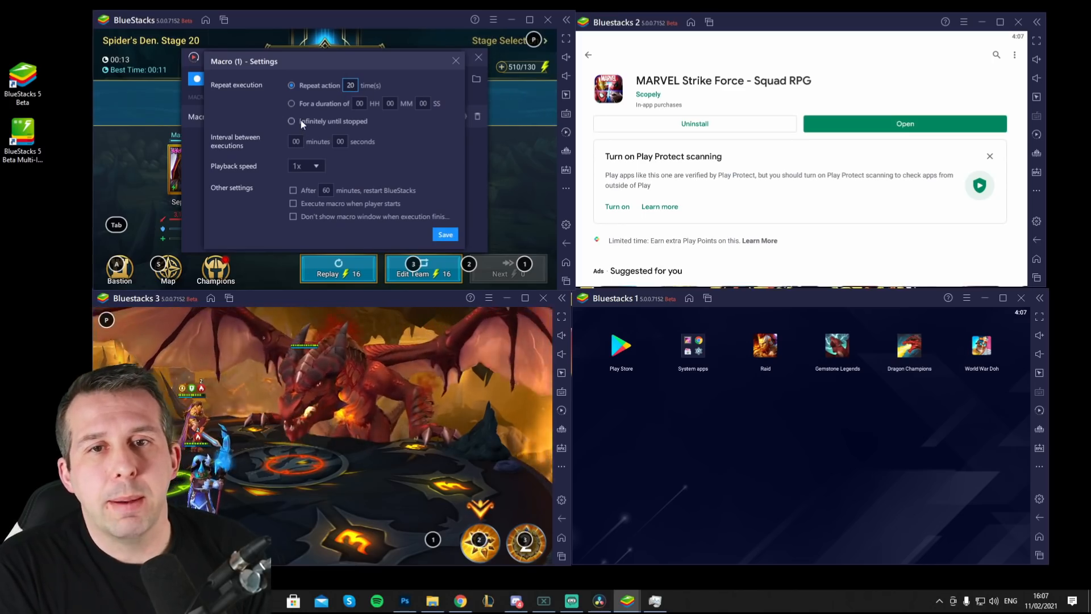
left_click(291, 121)
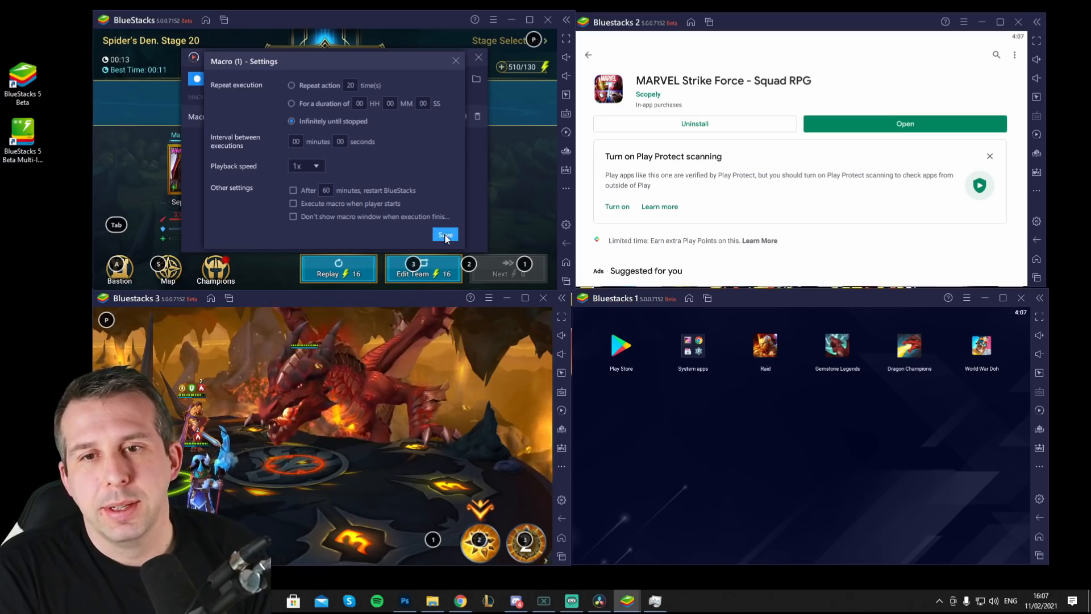
left_click(445, 234)
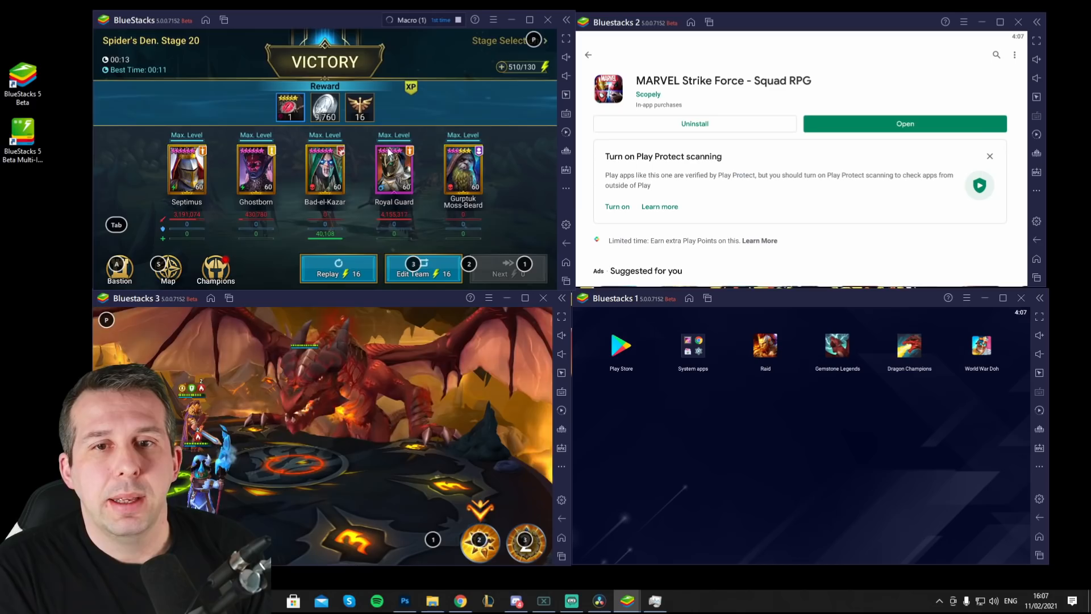
left_click(338, 268)
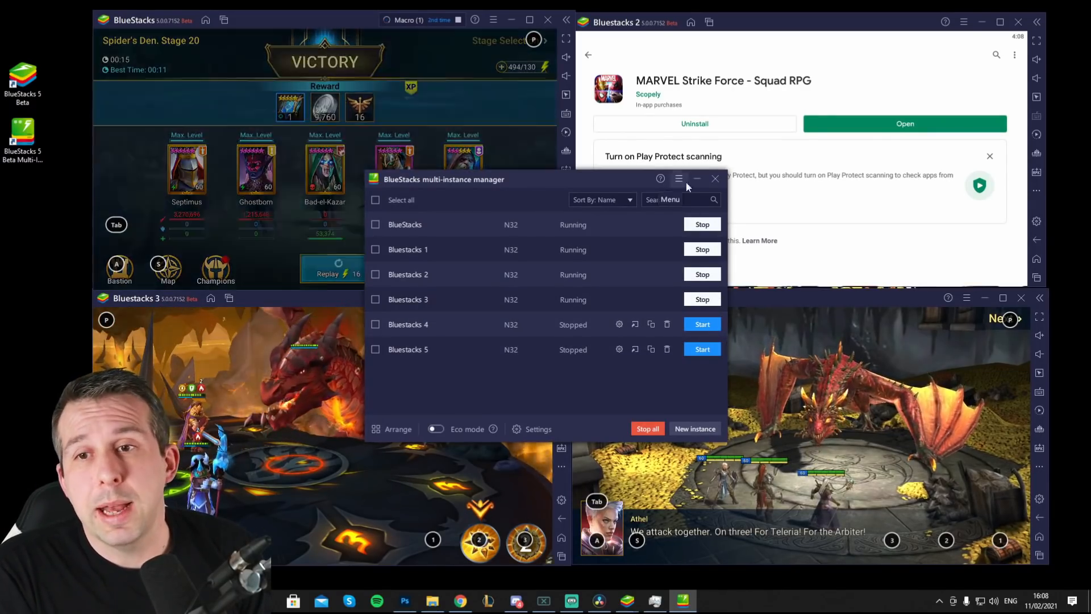
Dismiss the multi-instance manager and open MARVEL Strike Force in Bluestacks 2
left_click(716, 179)
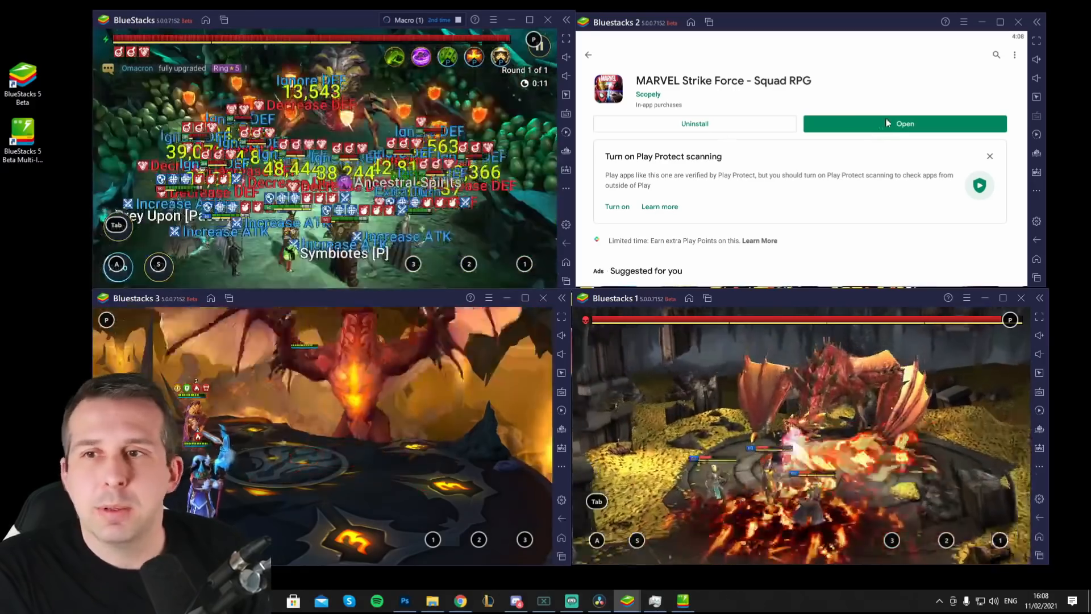
left_click(904, 123)
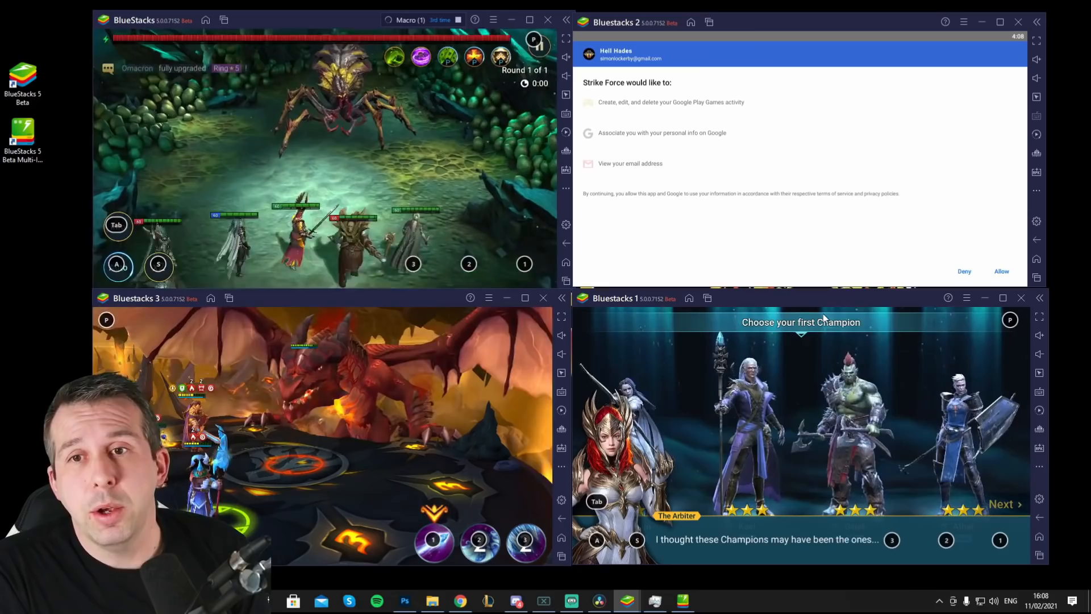
left_click(1001, 271)
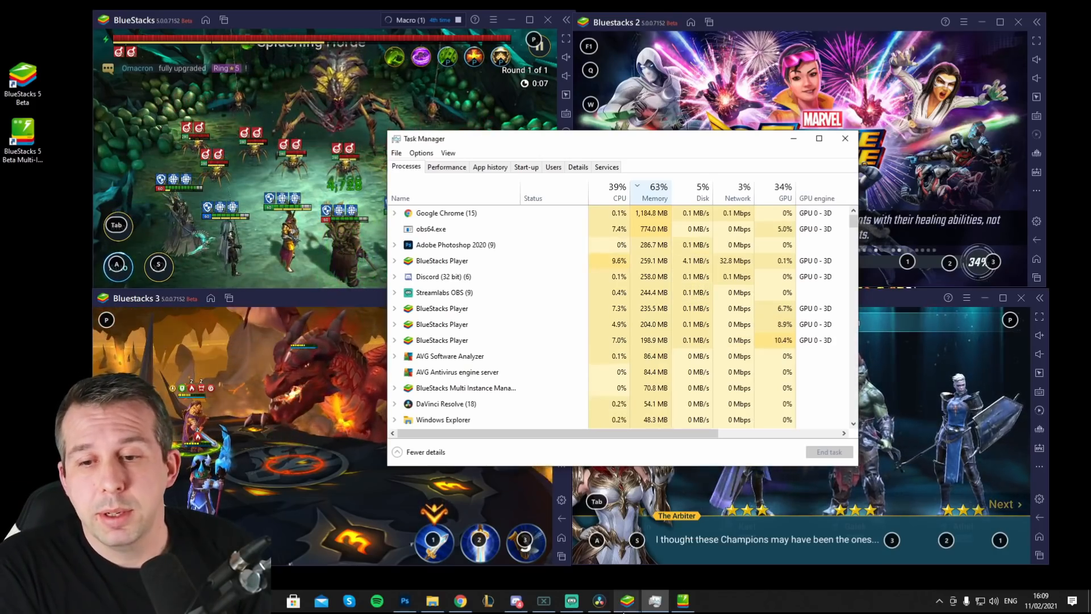
Toggle Eco mode on in the multi-instance manager launched from the taskbar
left_click(681, 601)
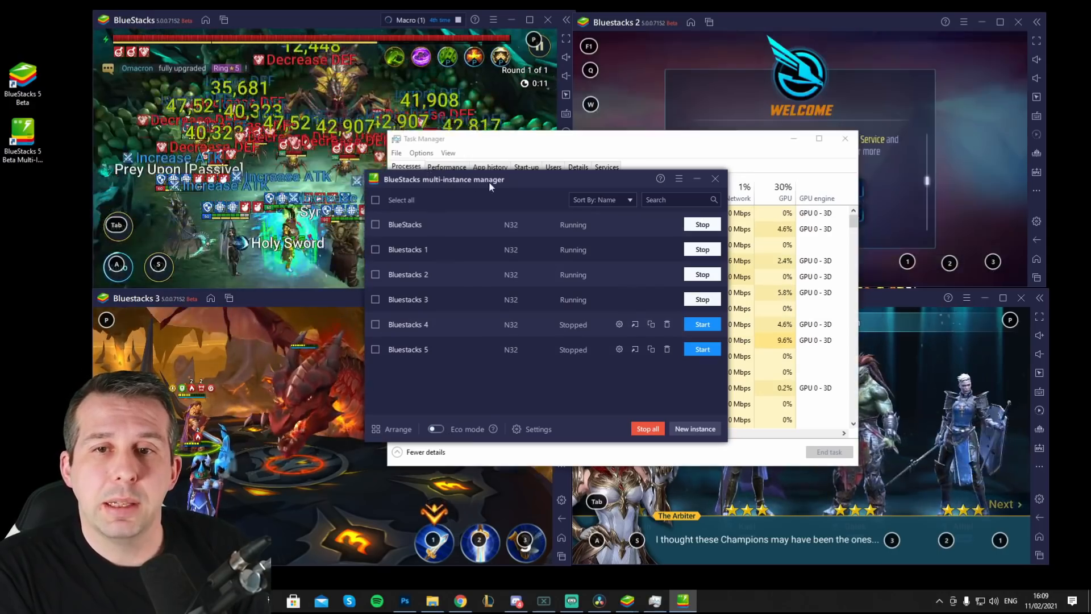
left_click(435, 429)
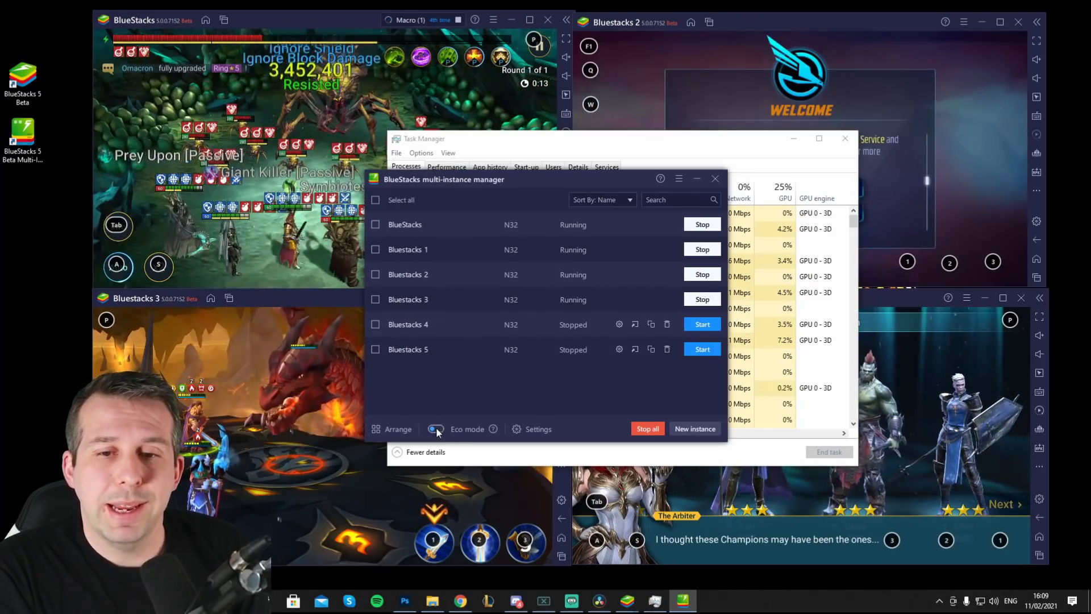
left_click(436, 429)
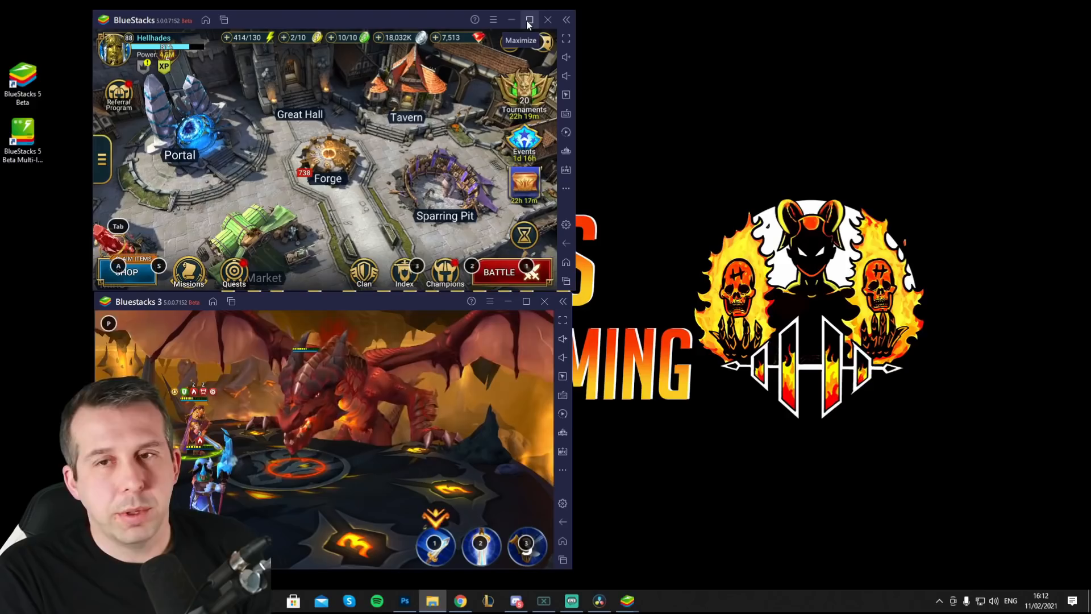
Maximize the Raid instance and start upgrading the Skinwalkers Ring toward level 16
left_click(530, 19)
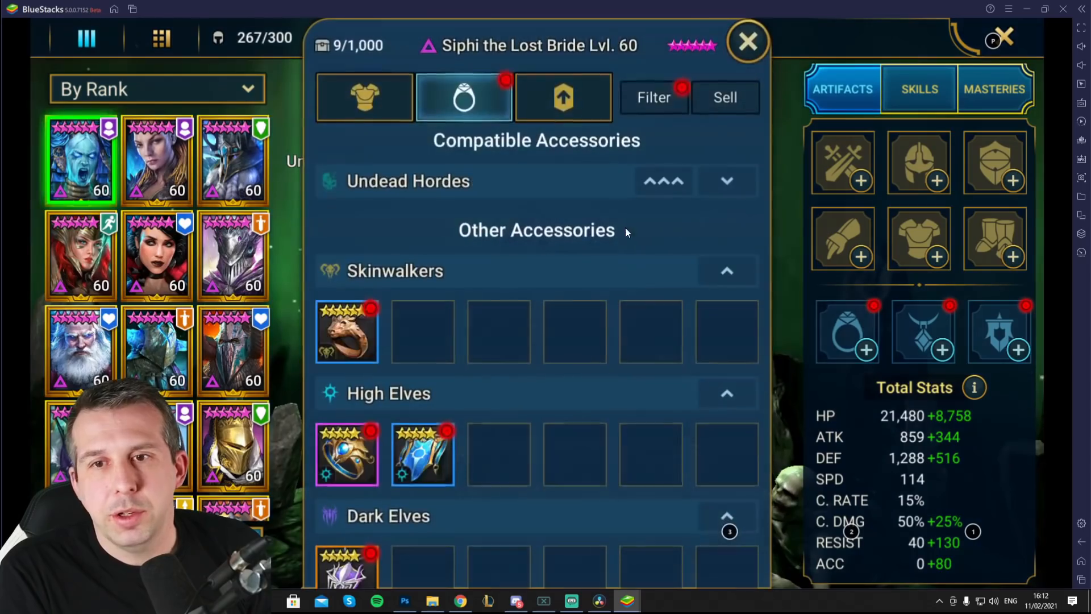
left_click(347, 331)
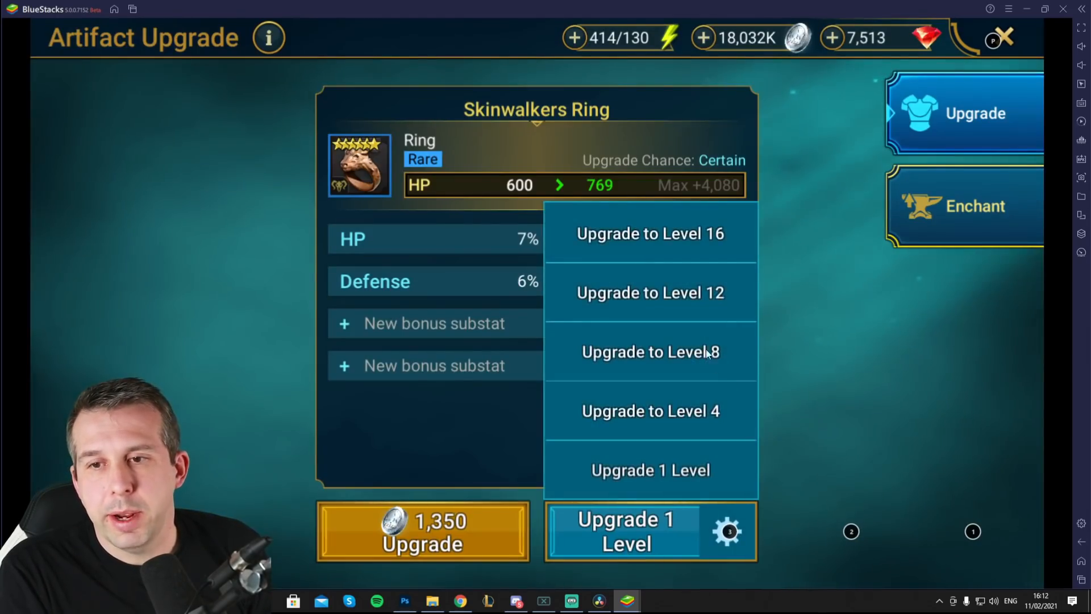
left_click(624, 531)
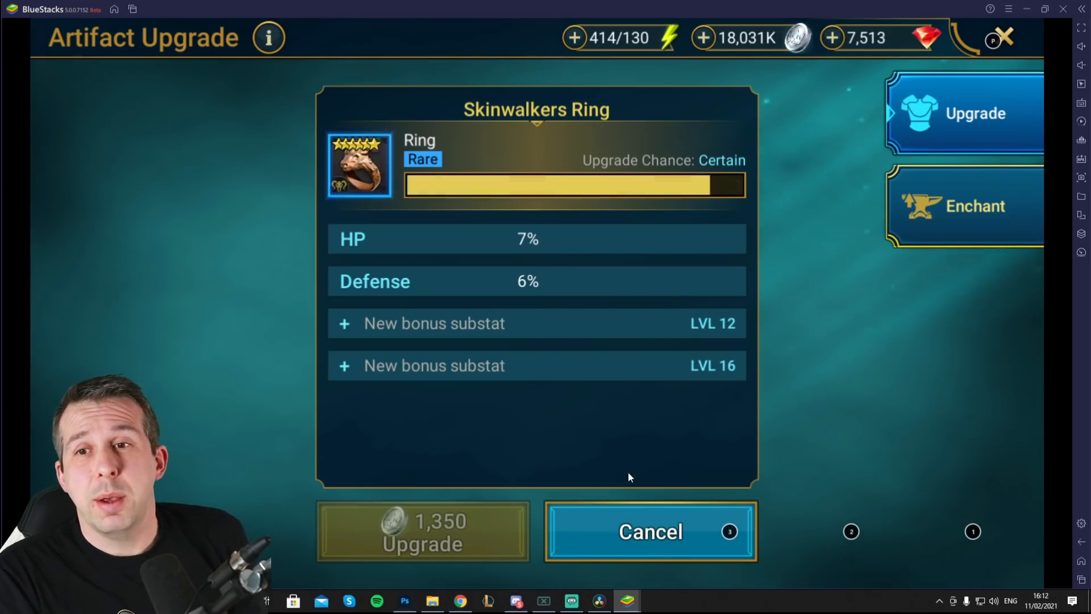
Keep upgrading the Skinwalkers Ring past level 8, raising its HP substat
left_click(422, 531)
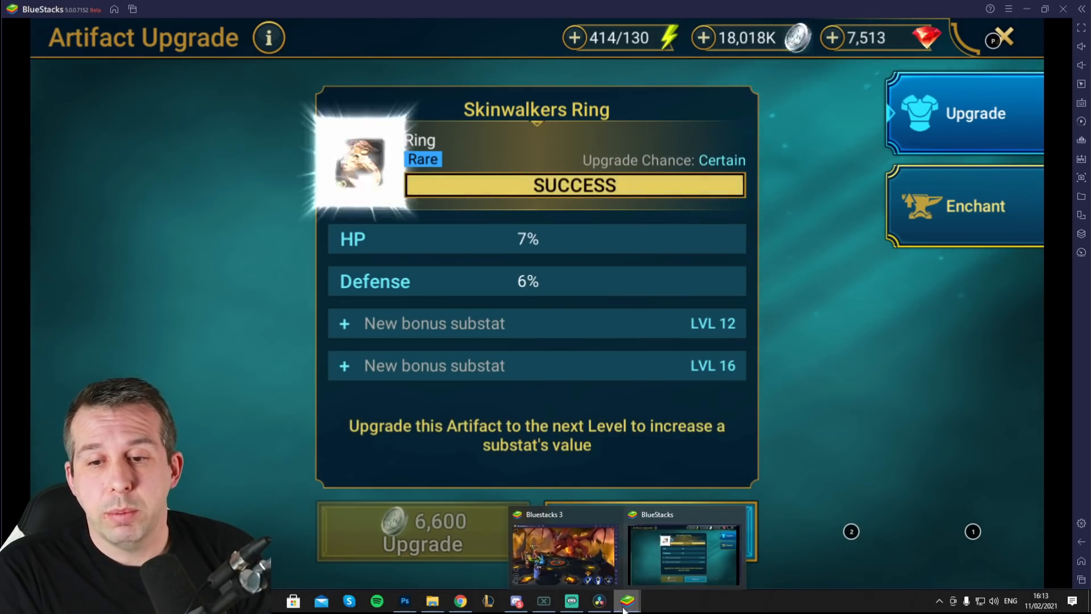
left_click(422, 530)
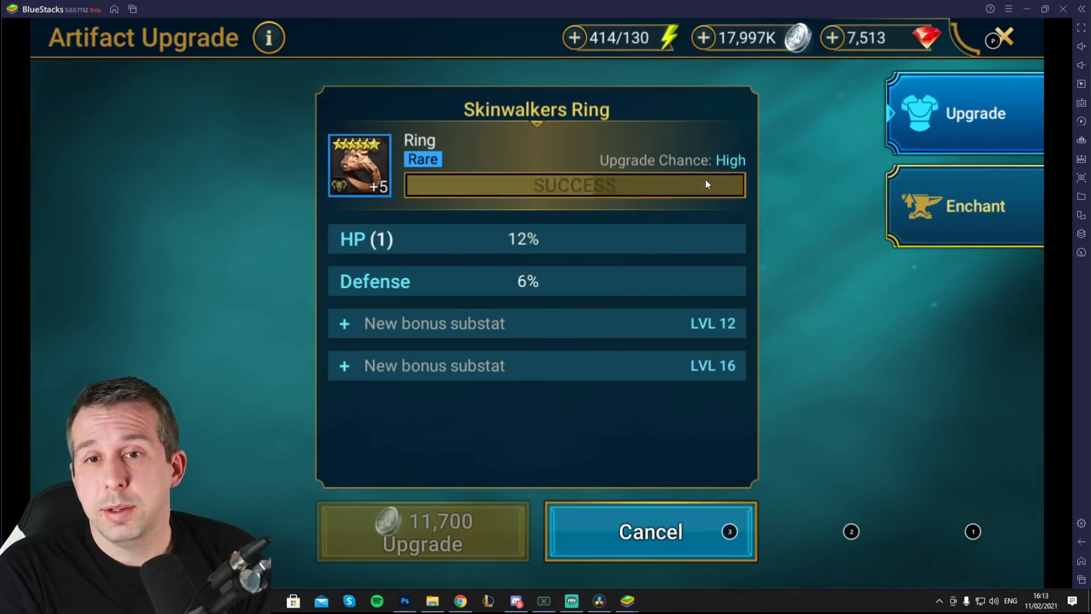
left_click(423, 530)
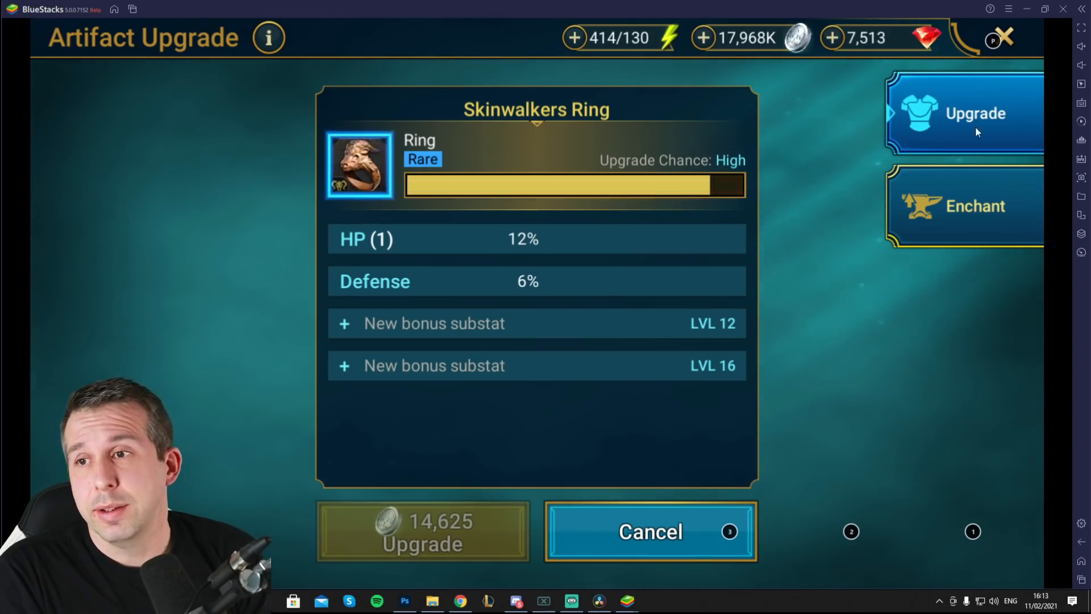
left_click(422, 530)
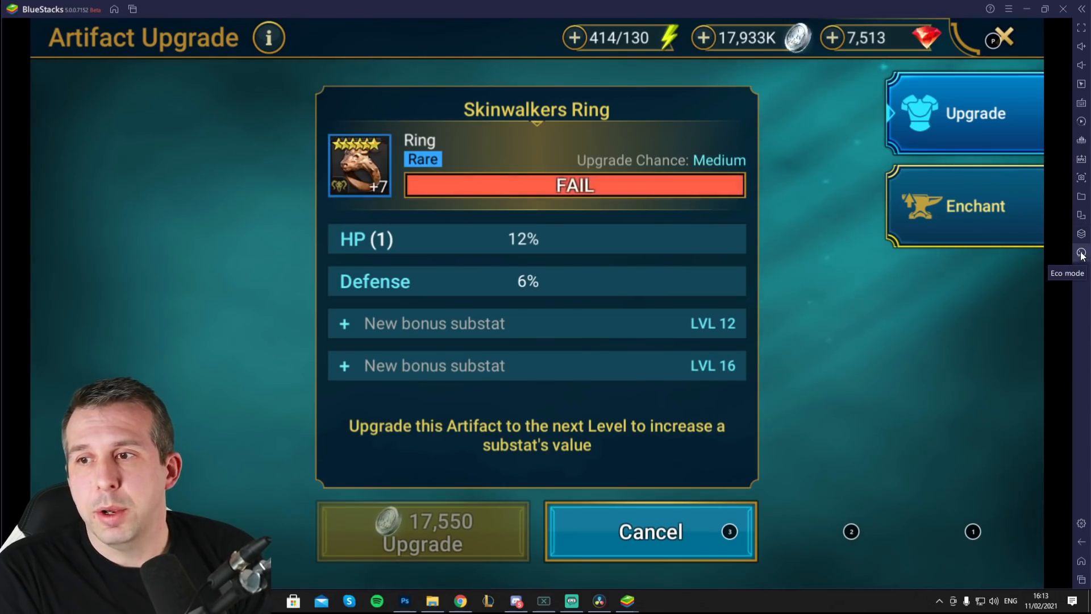
left_click(422, 530)
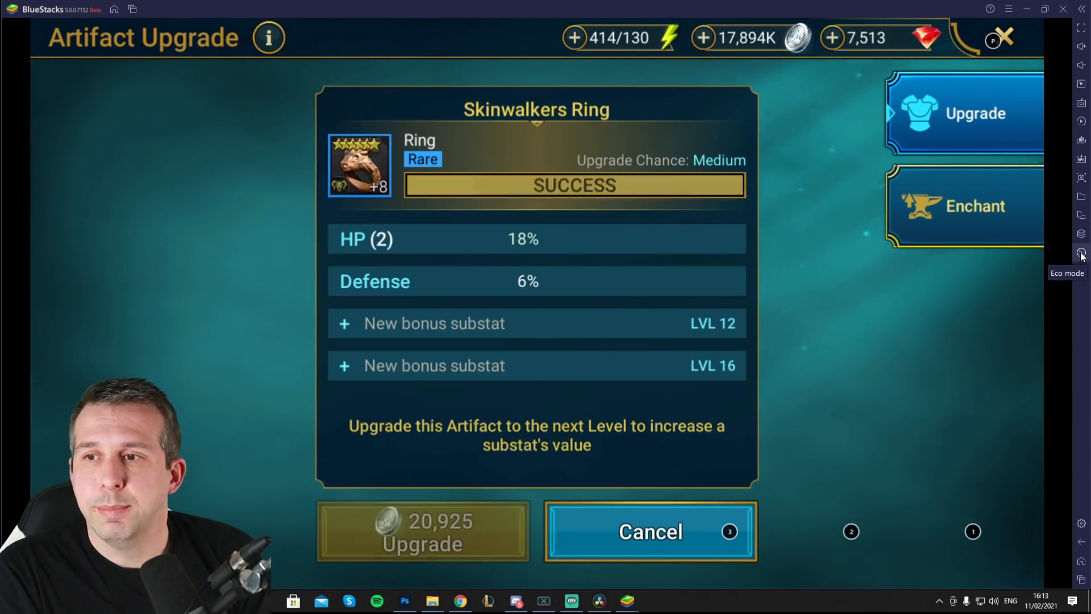
left_click(423, 531)
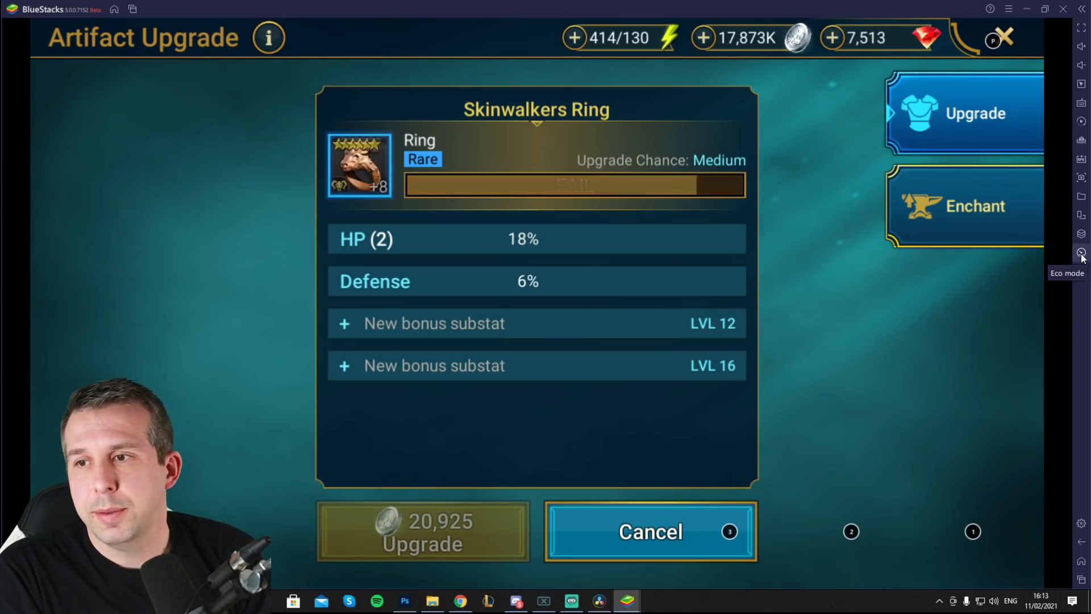
left_click(1081, 252)
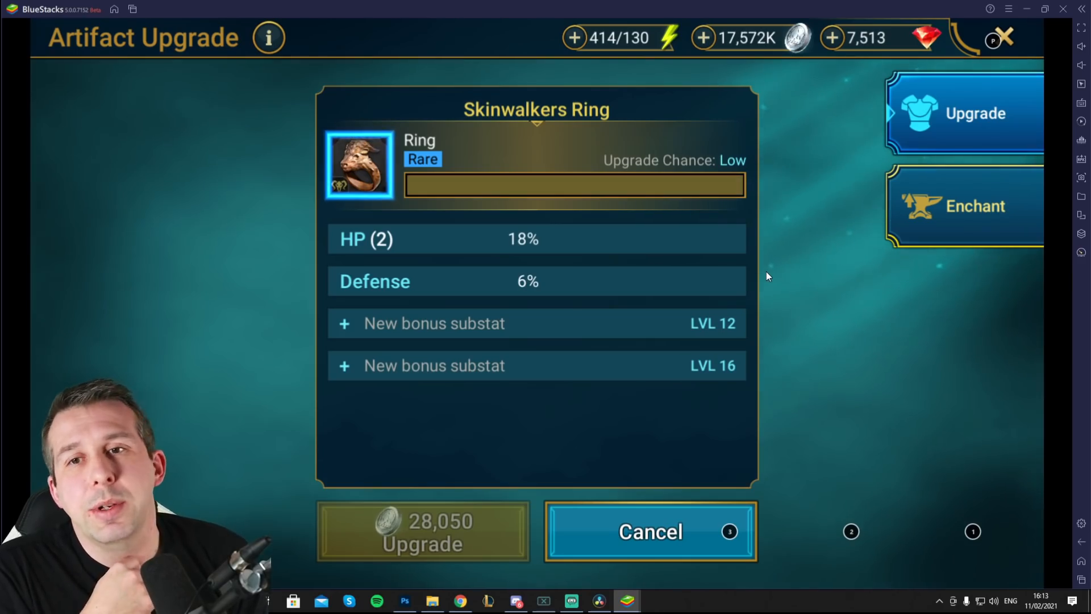
left_click(422, 531)
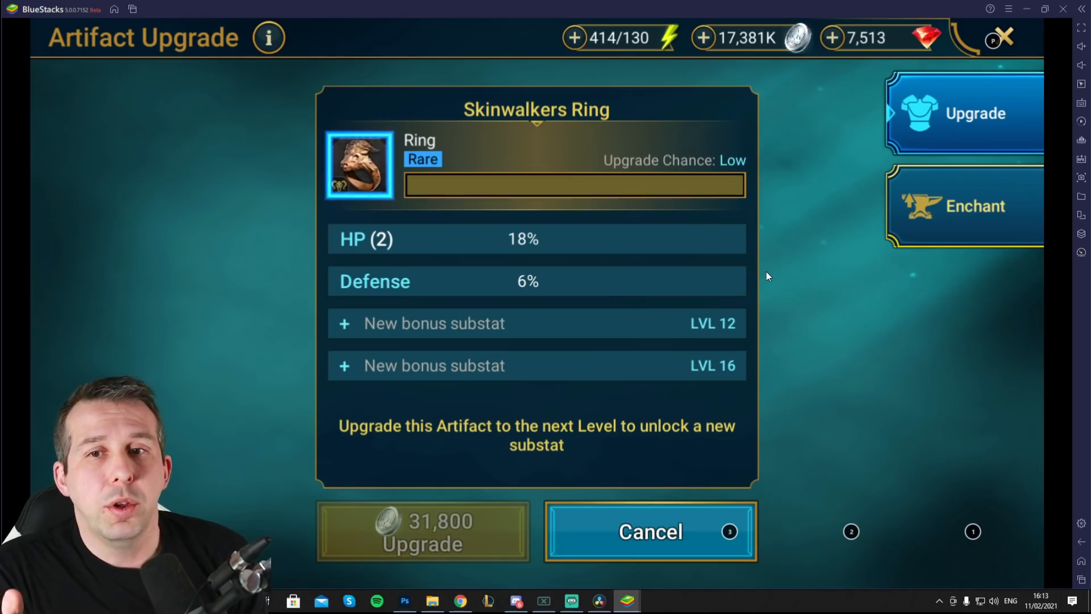
left_click(422, 530)
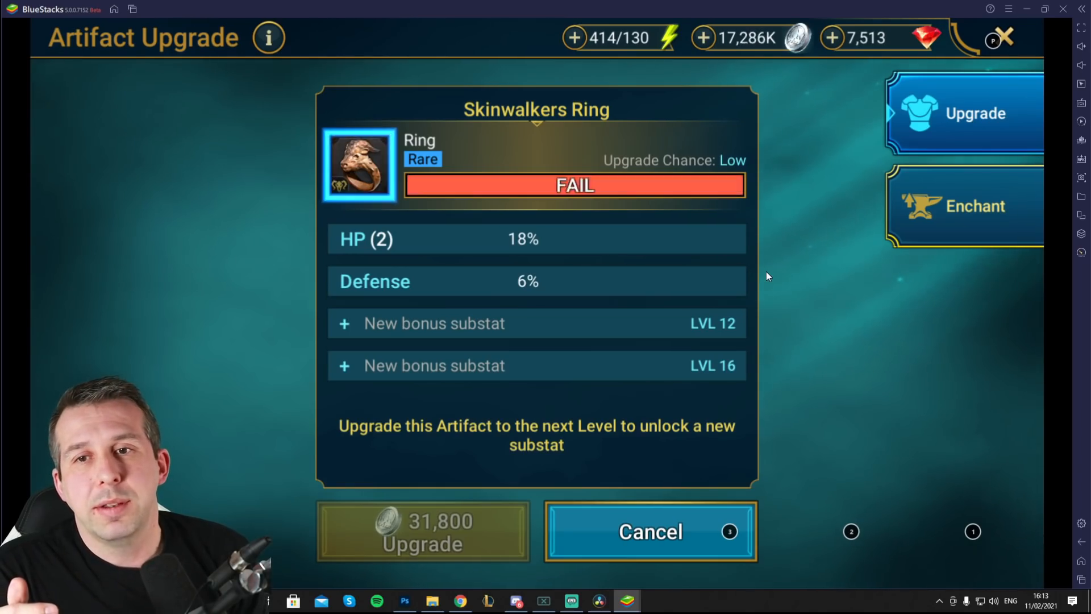
left_click(964, 113)
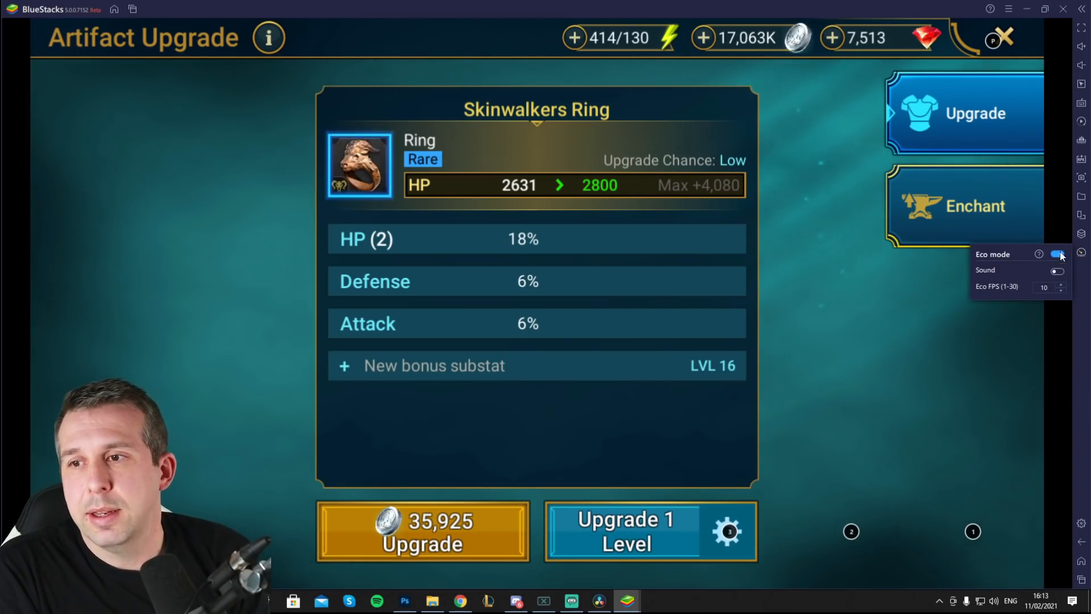
Switch on Eco mode for the full-screen Raid instance from the right sidebar
left_click(1057, 254)
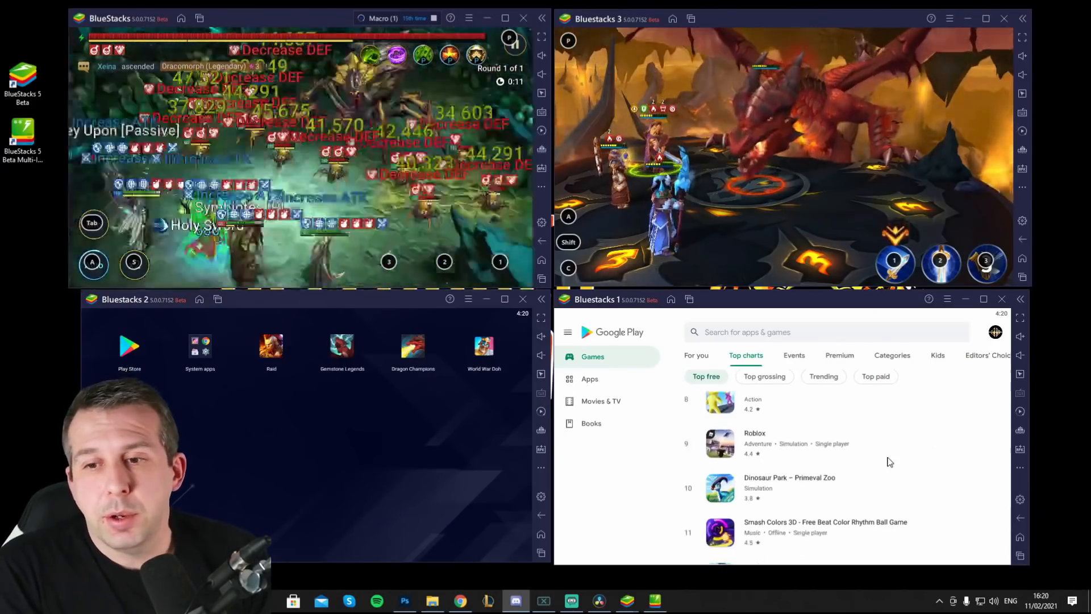
Scroll Top charts in Bluestacks 1's Play Store, view Events, then return to For you
scroll("down", 3)
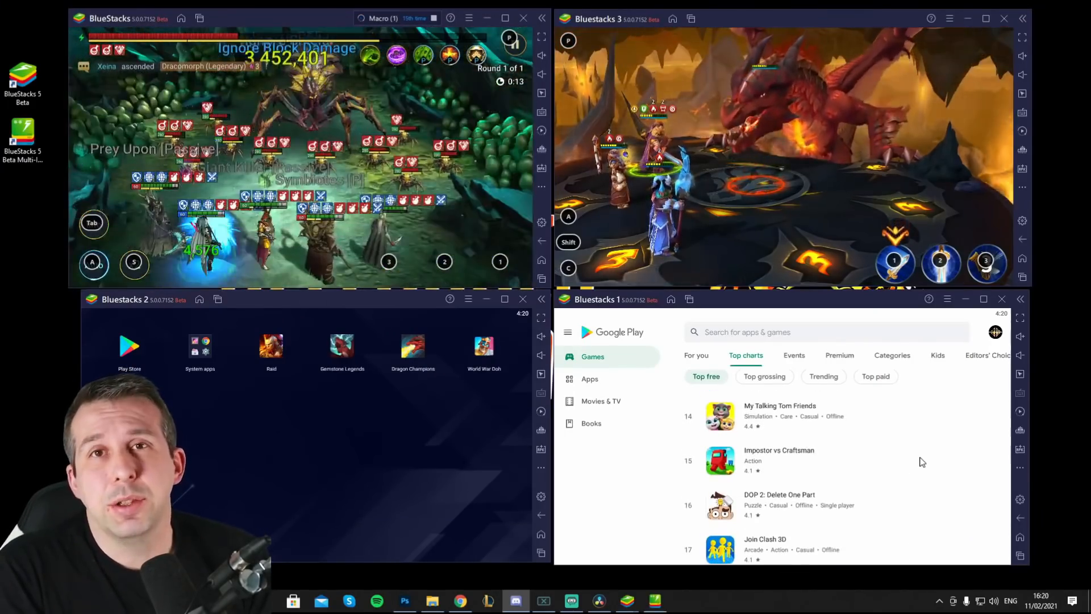
scroll("down", 3)
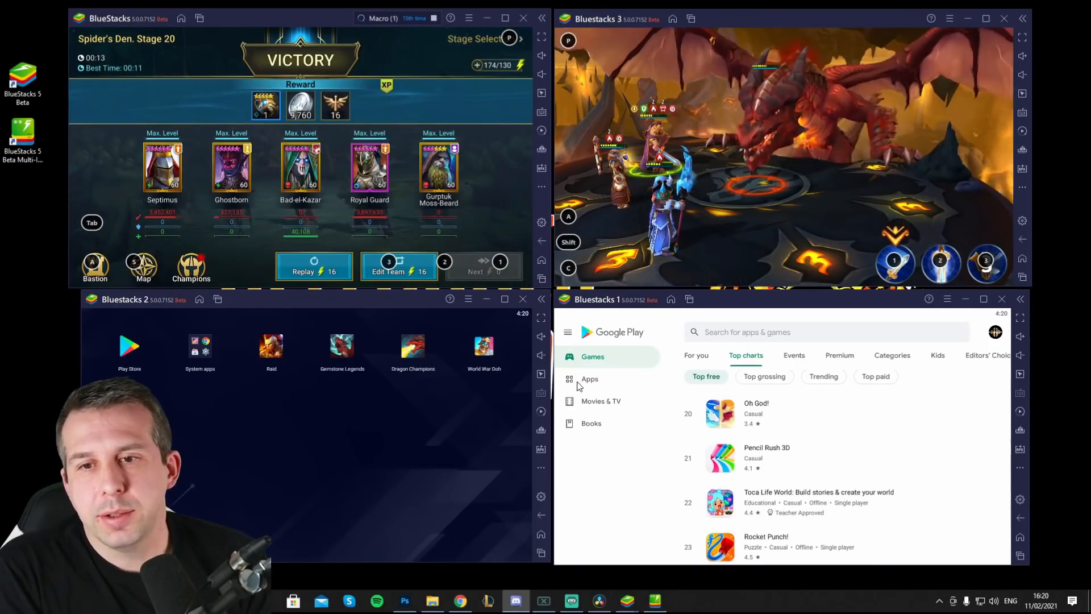
left_click(793, 356)
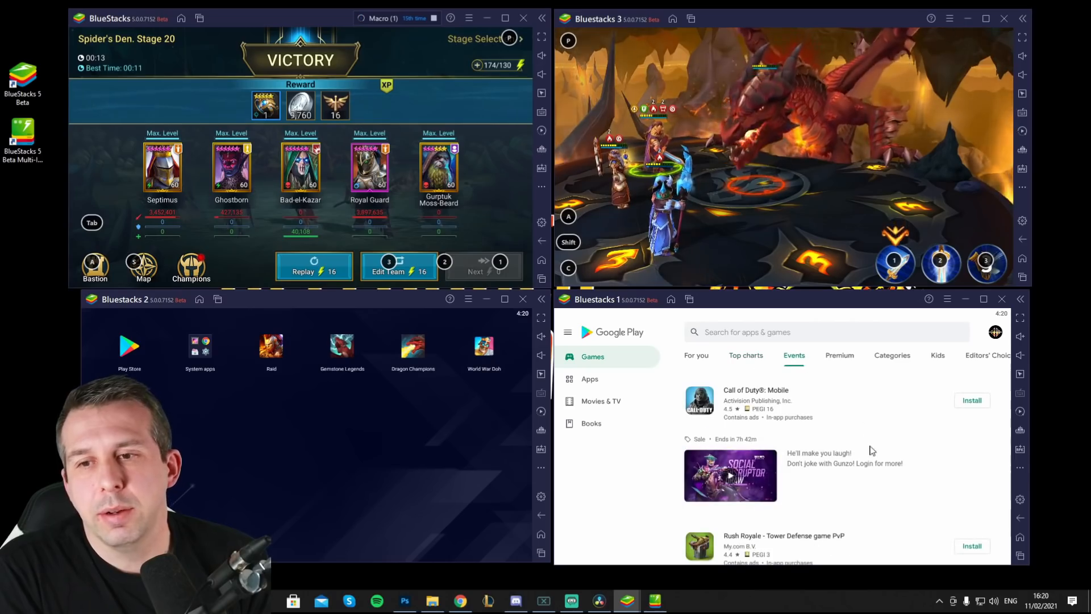
left_click(696, 354)
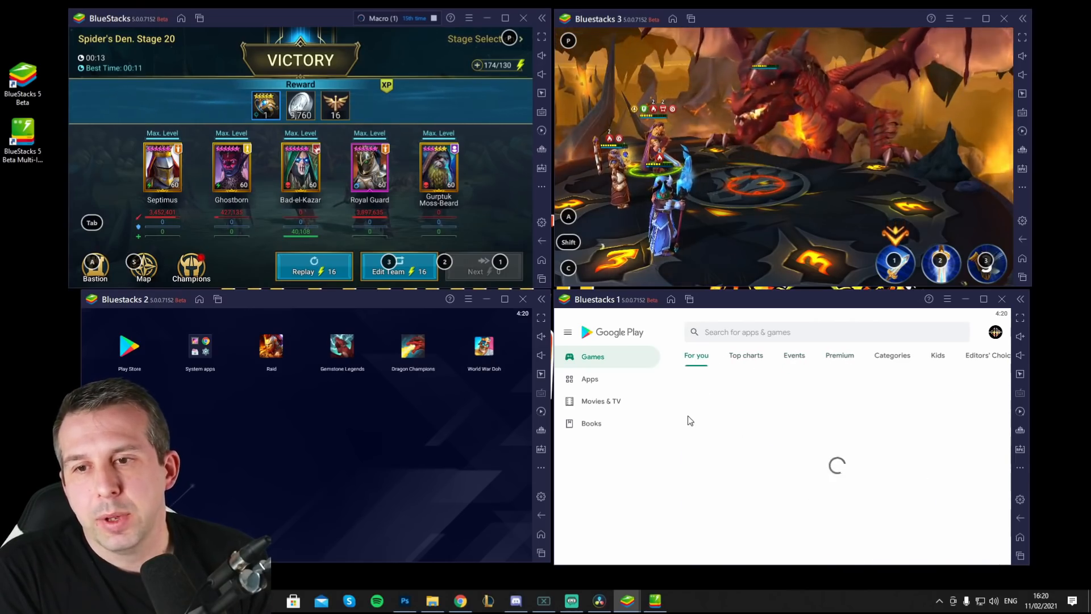